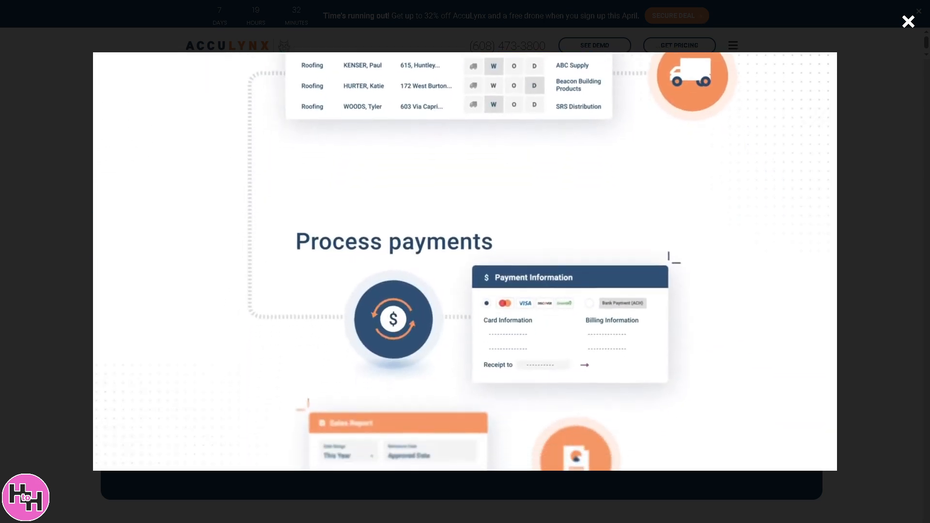
Scroll past the product video and view the homepage's spring free-drone offer full screen
scroll("down", 3)
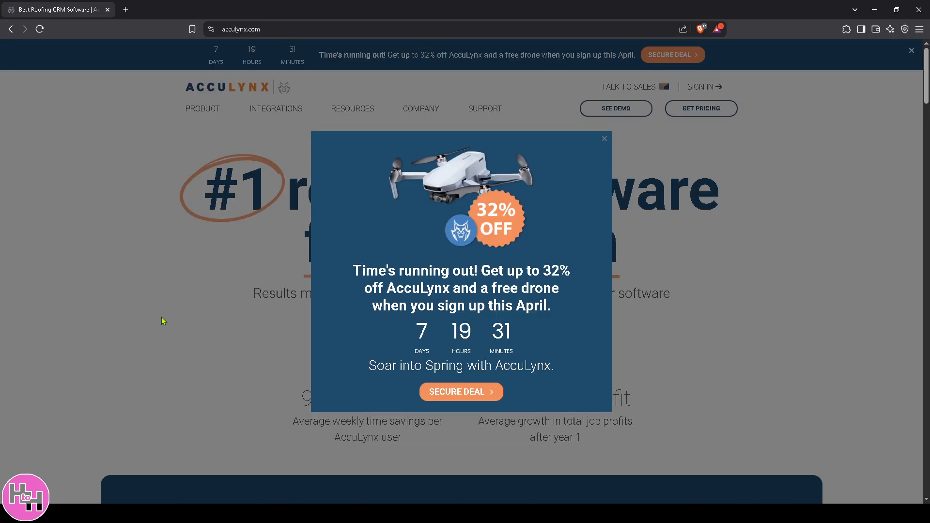
key("F11")
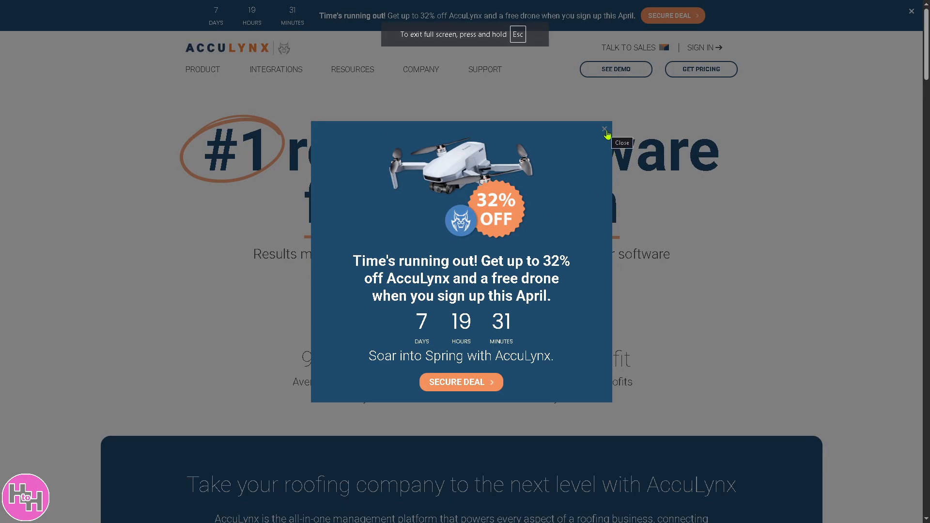
Dismiss the spring discount popup and view the AccuLynx sign-in page
left_click(605, 129)
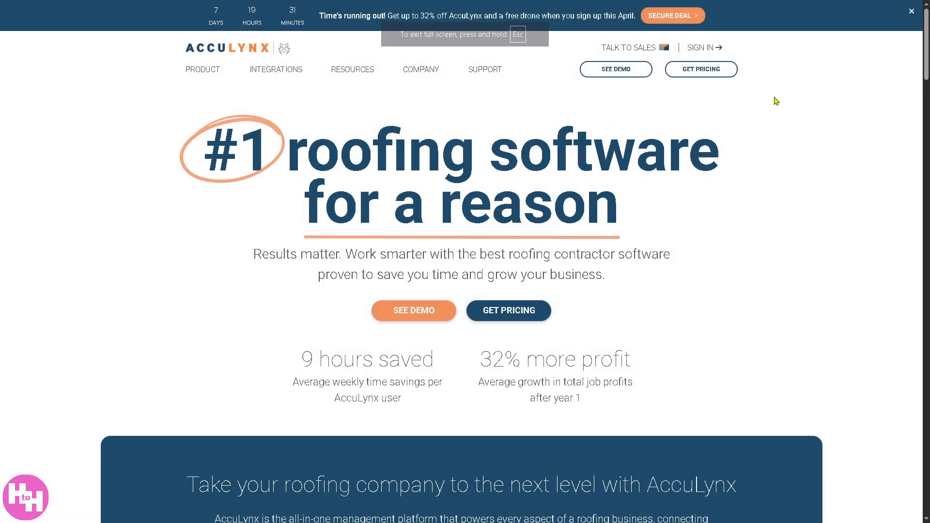
mouse_move(702, 48)
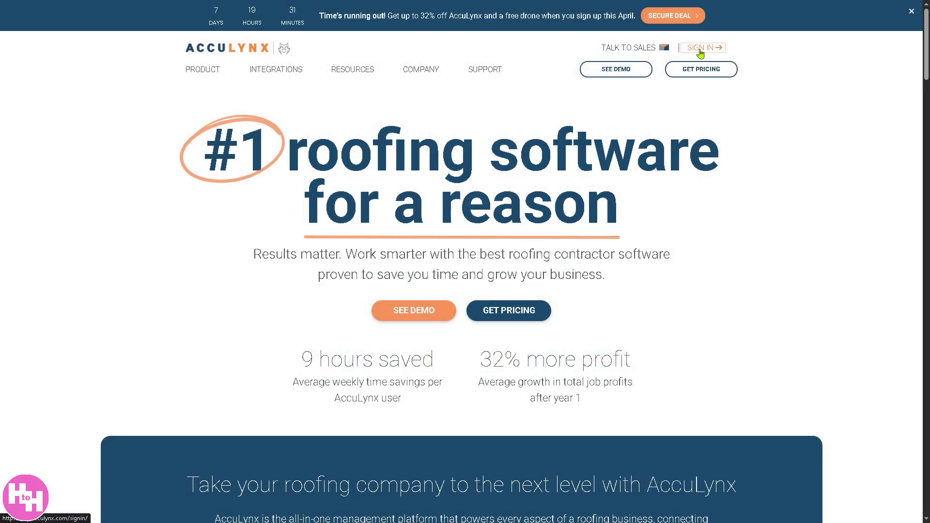
left_click(702, 47)
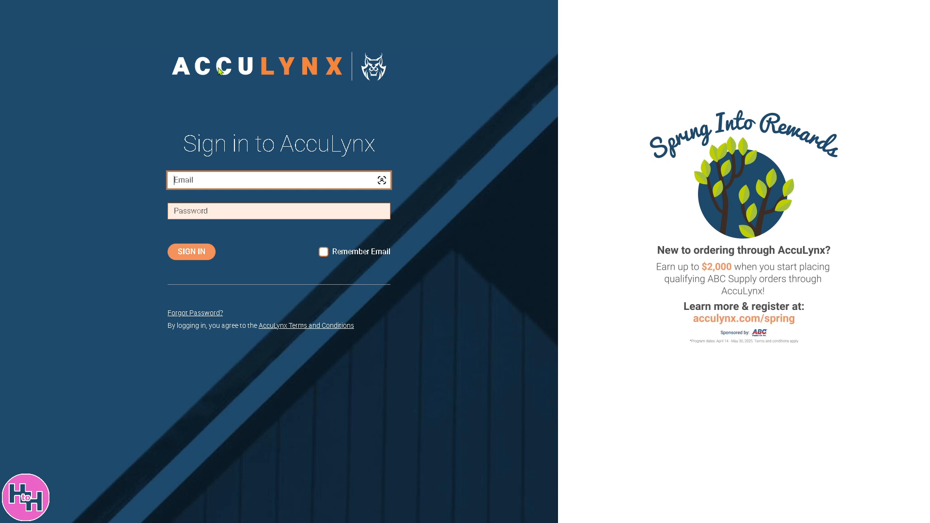
mouse_move(185, 231)
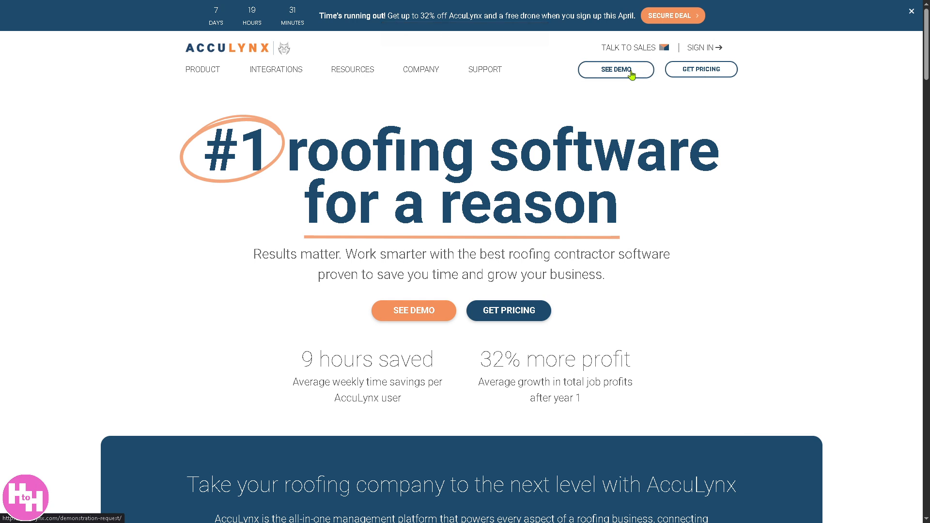
left_click(616, 69)
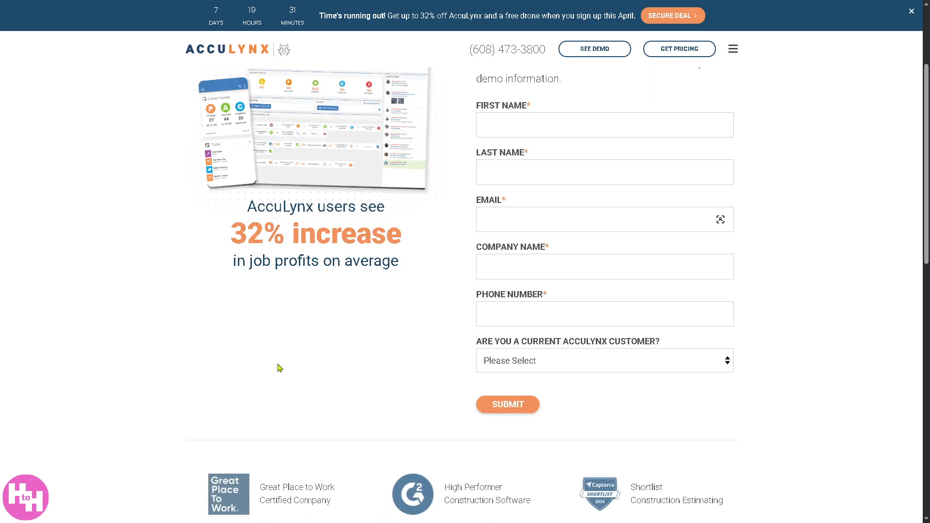
scroll("up", 3)
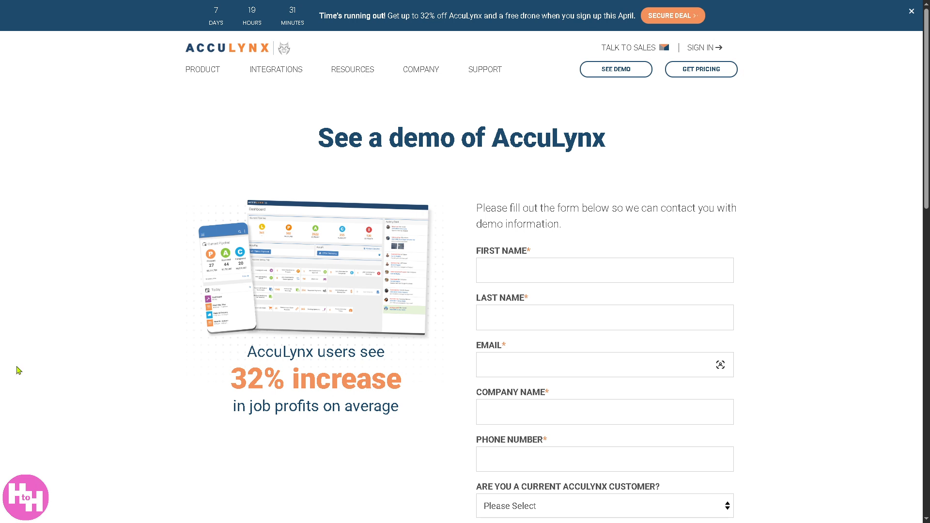
mouse_move(305, 306)
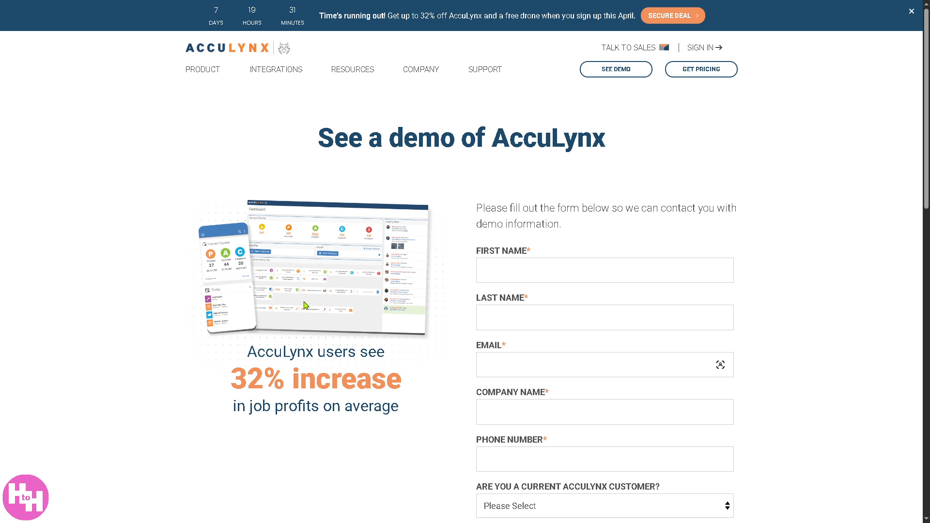
mouse_move(550, 106)
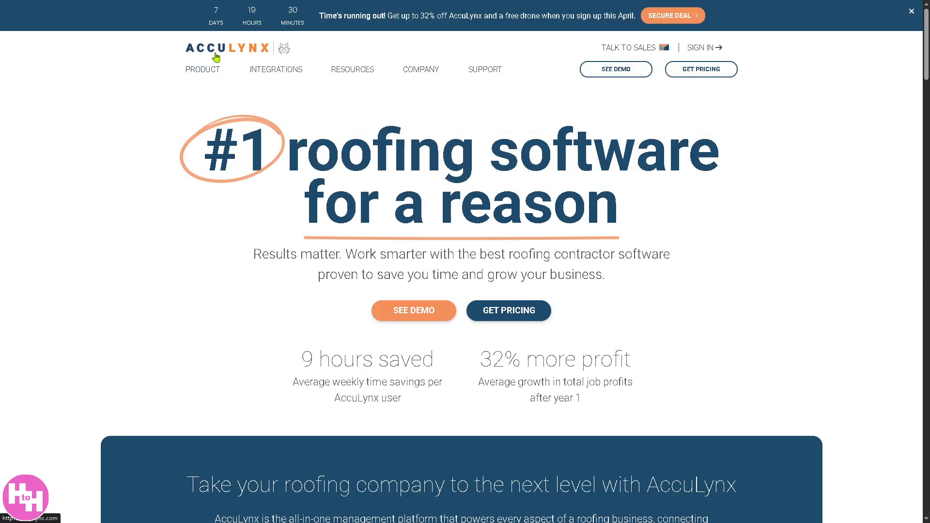
mouse_move(115, 102)
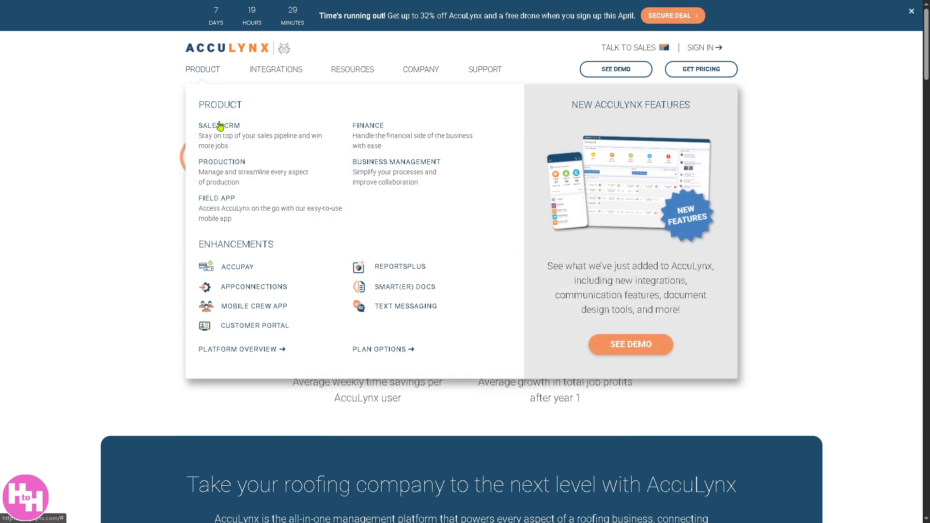
Open the Sales/CRM features page and scroll through its CRM and sales tools
left_click(218, 125)
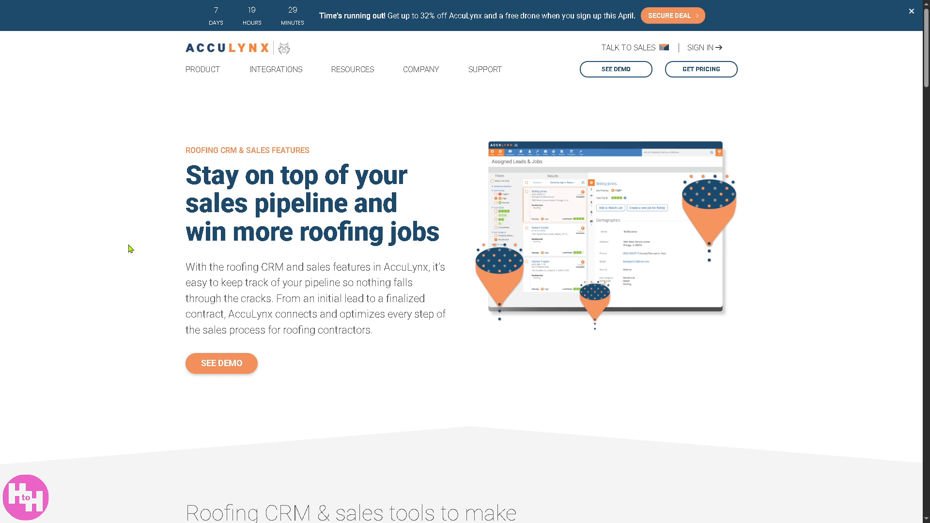
scroll("down", 3)
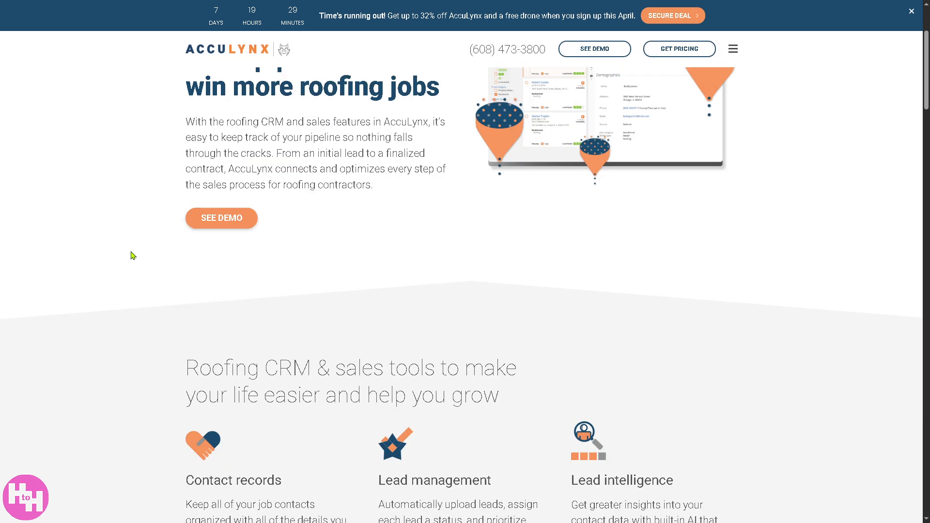
scroll("down", 3)
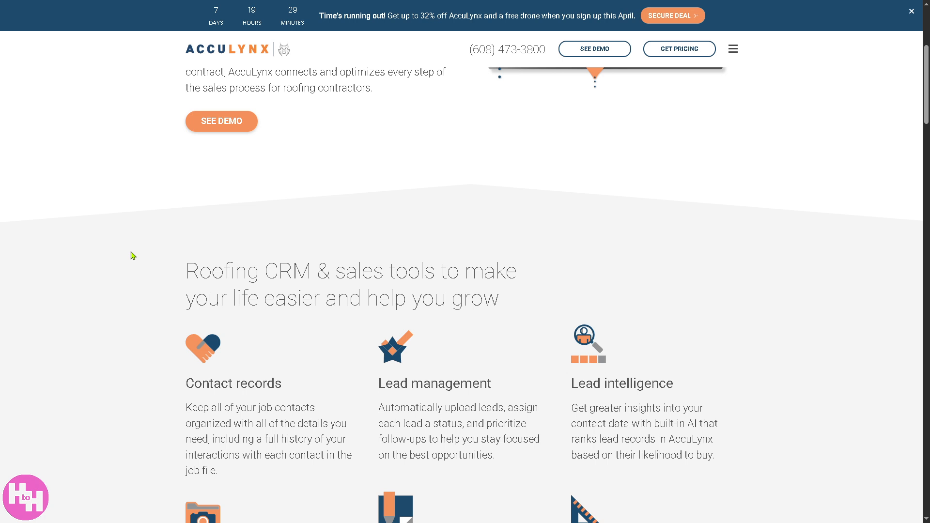
scroll("down", 3)
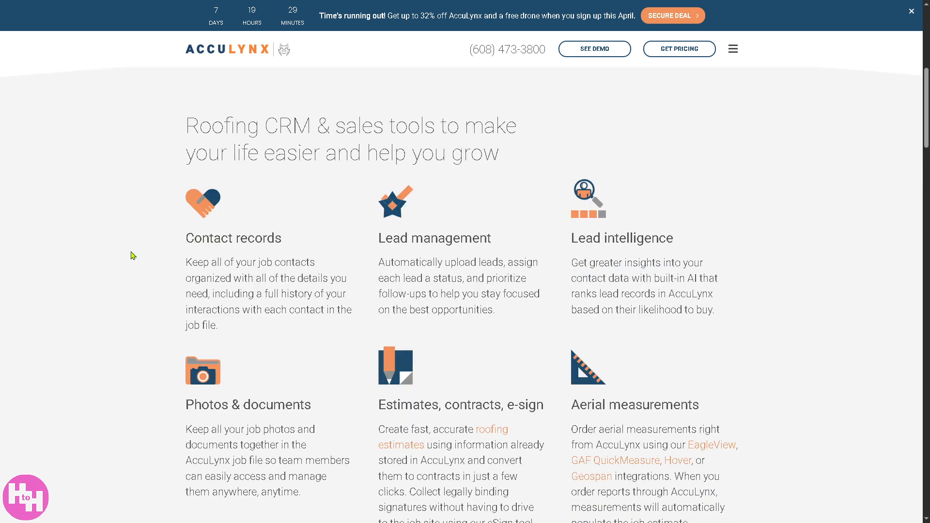
scroll("down", 3)
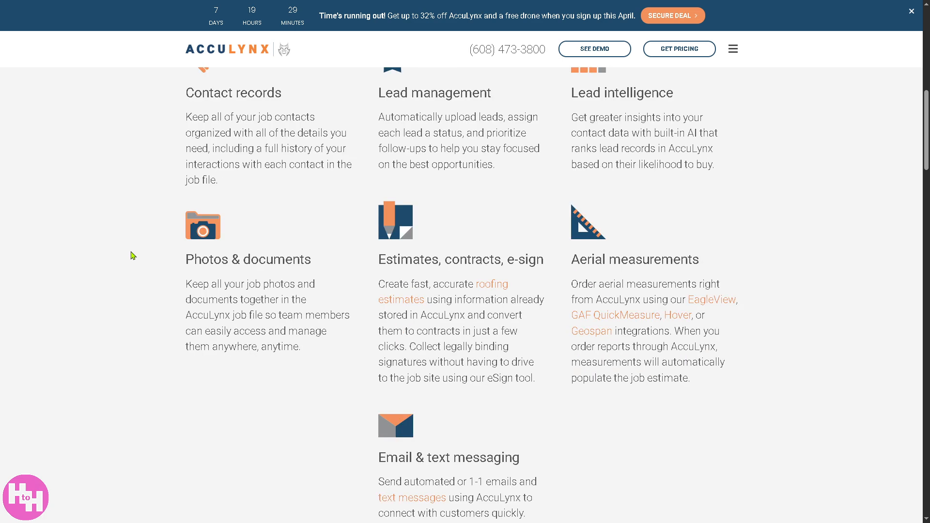
scroll("down", 3)
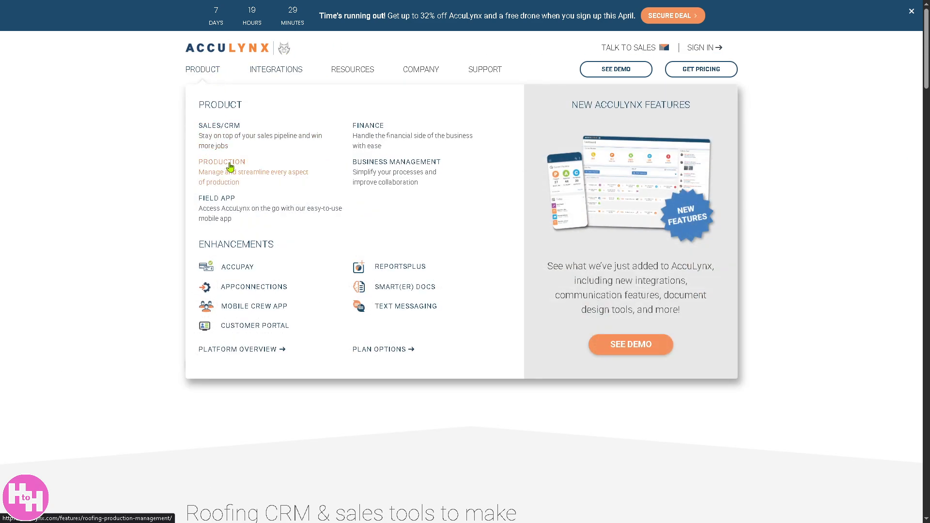
mouse_move(372, 137)
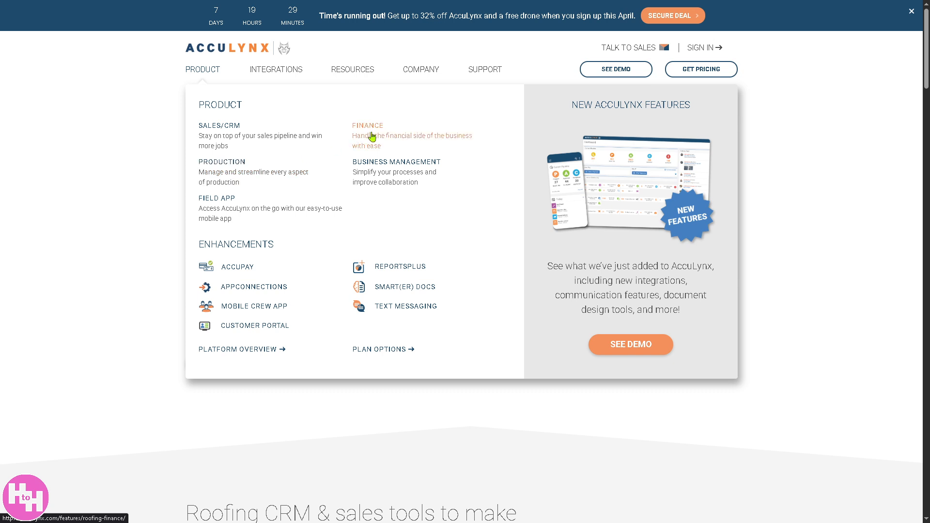
Choose Finance from the Product menu
left_click(367, 125)
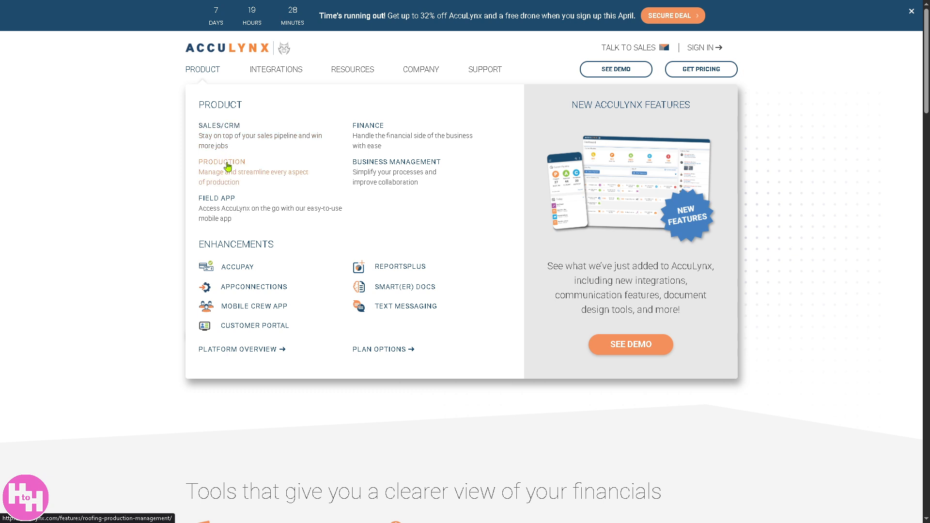
Choose Production from the Product menu
left_click(221, 162)
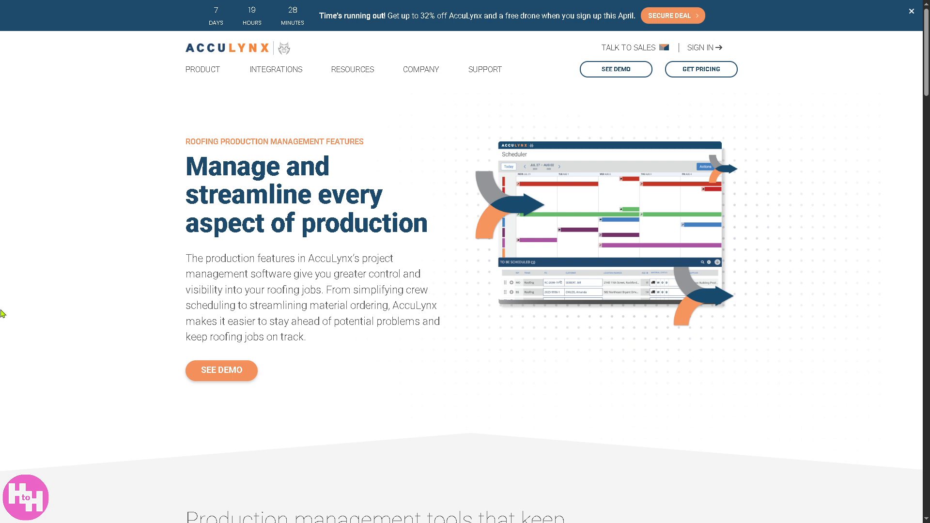
Choose Business Management from the Product menu
left_click(202, 69)
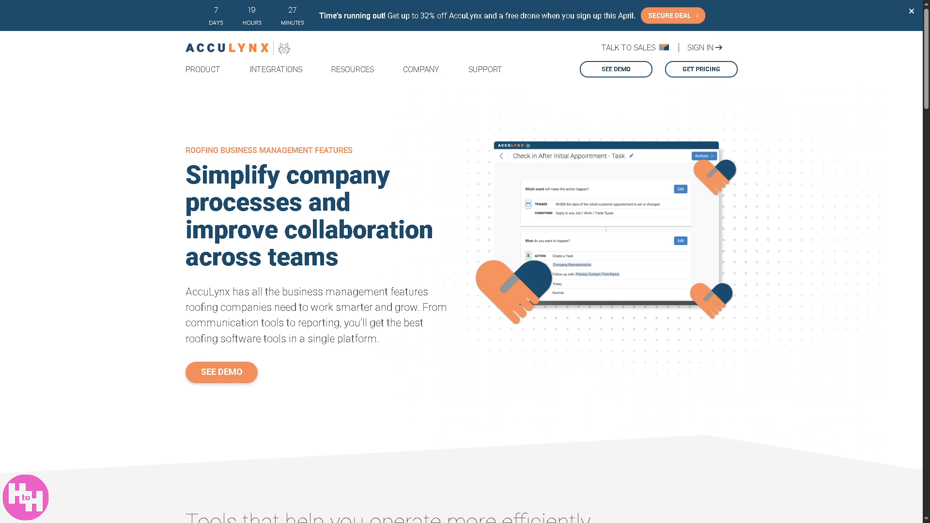
Choose Field App from the Product menu
left_click(202, 70)
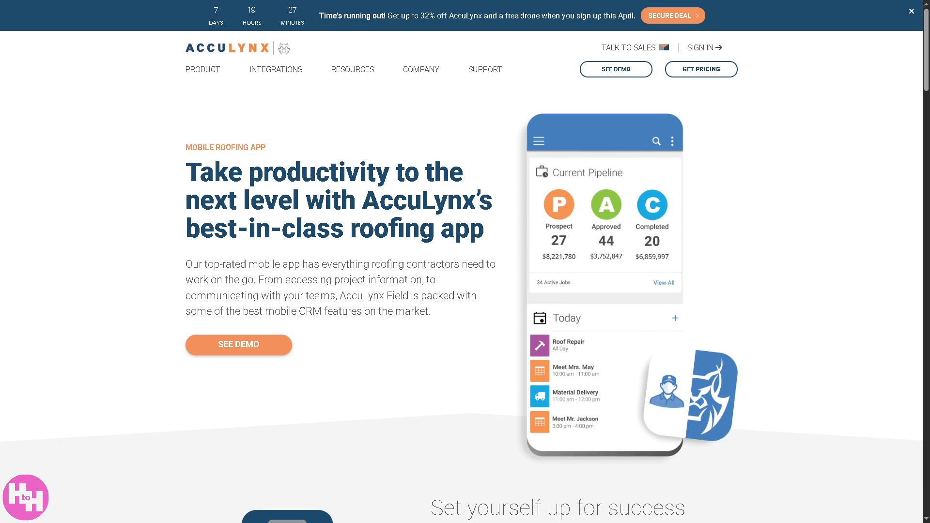
mouse_move(697, 15)
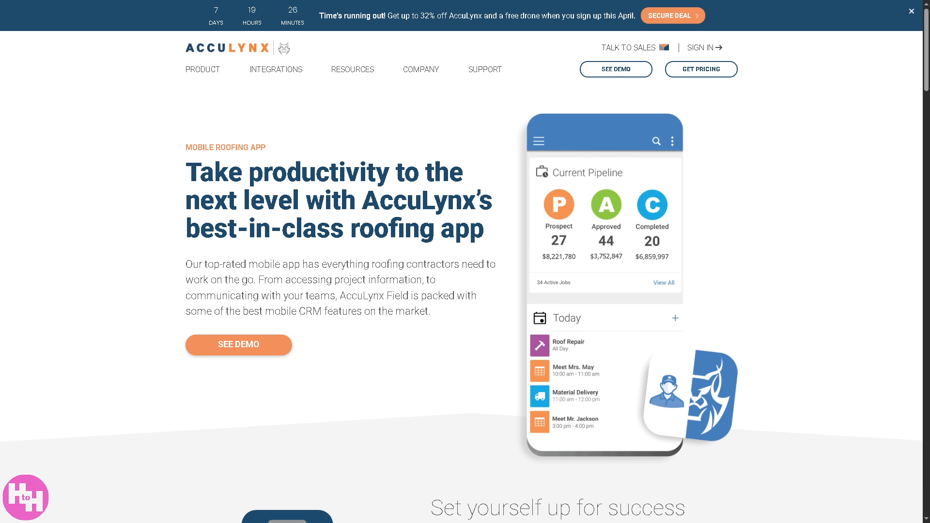
Choose AccuPay under Enhancements in the Product menu
left_click(203, 69)
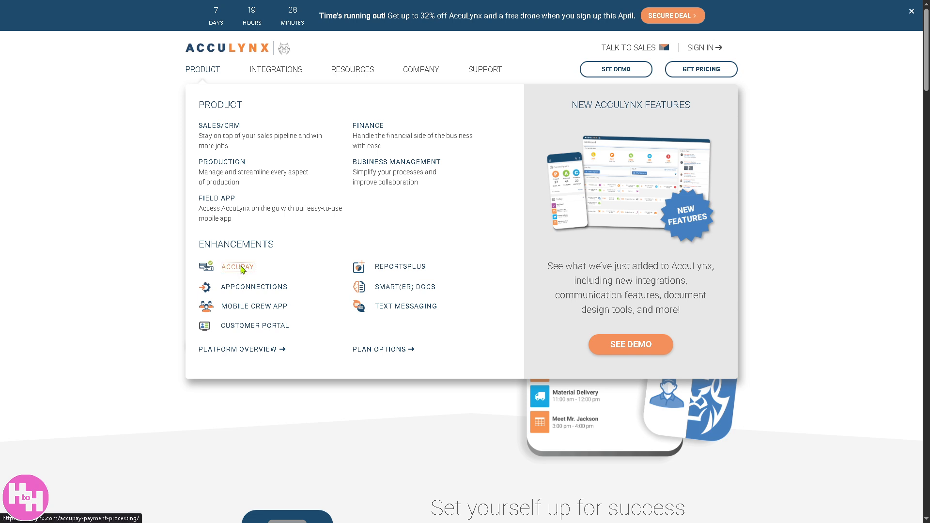
left_click(237, 266)
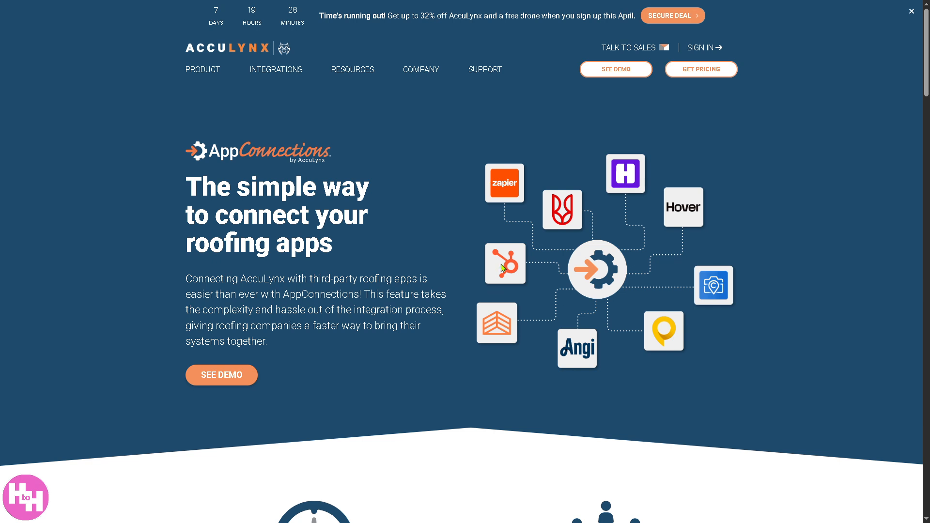
mouse_move(600, 353)
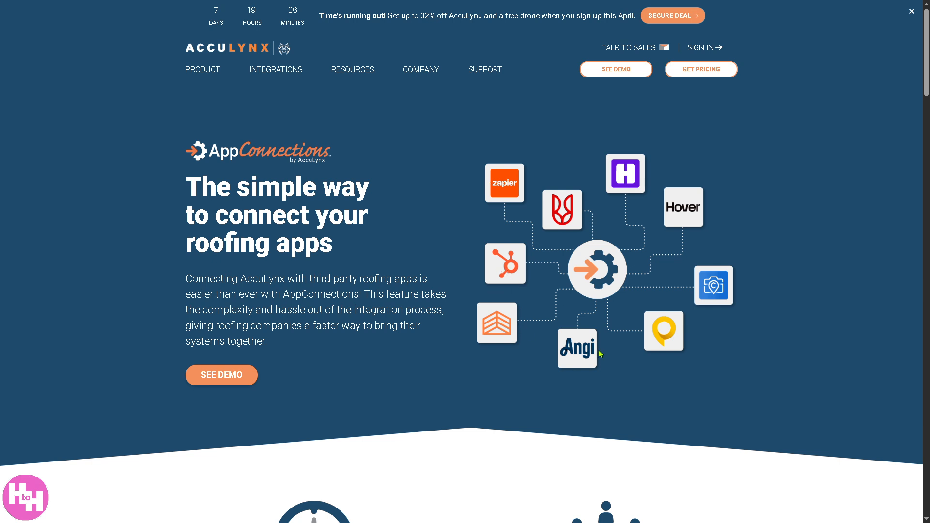
mouse_move(600, 354)
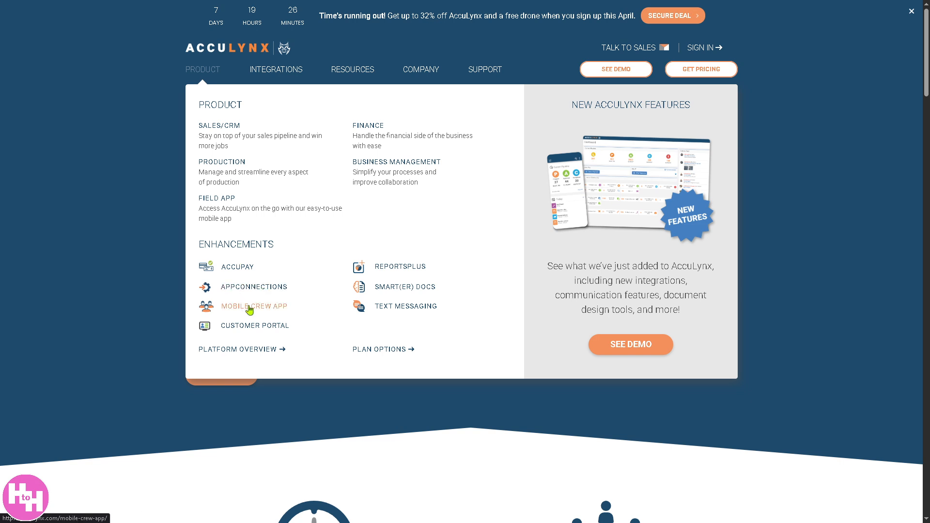
View the Mobile Crew App page, then reopen the Product menu
left_click(253, 307)
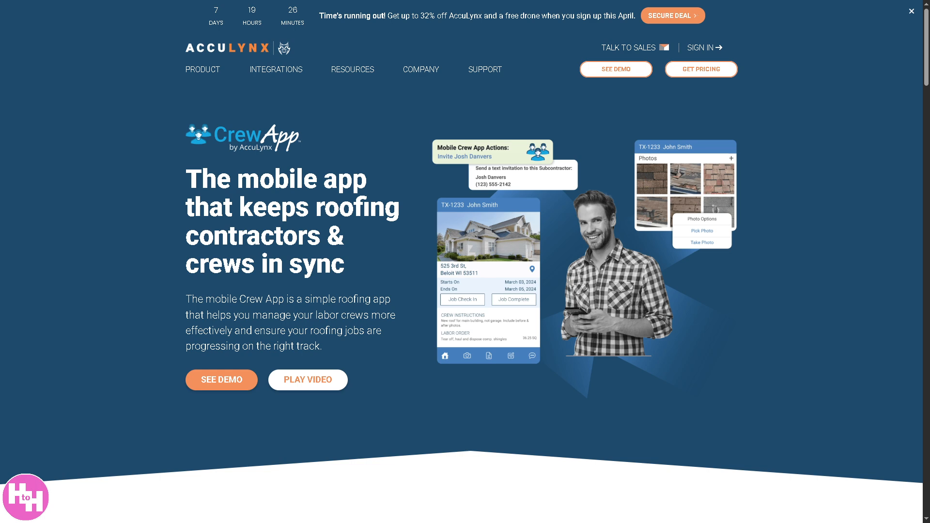
mouse_move(397, 240)
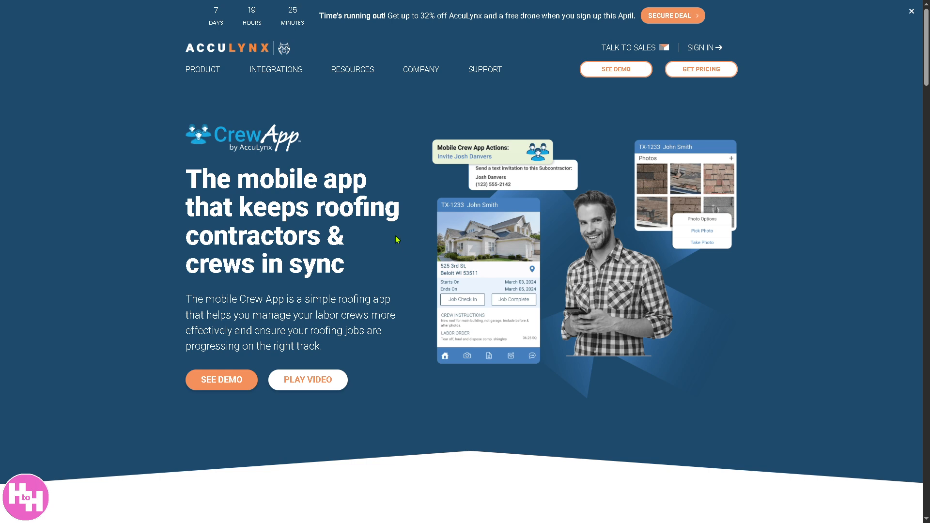
left_click(203, 70)
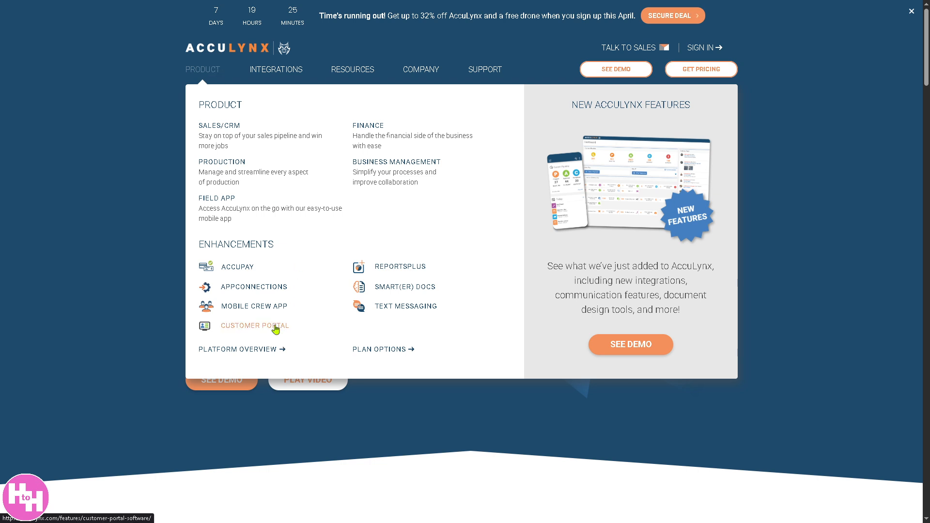
View the Customer Portal page, then reopen the Product menu
left_click(255, 325)
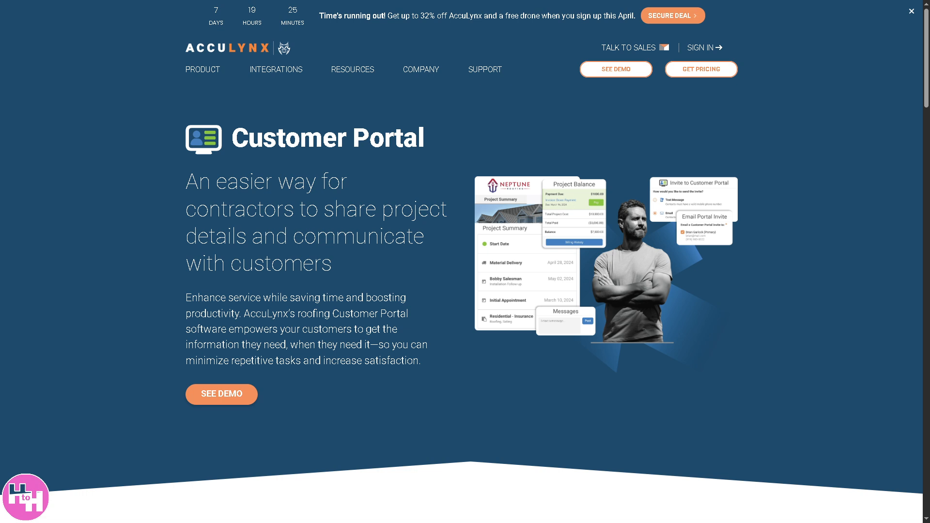
left_click(202, 69)
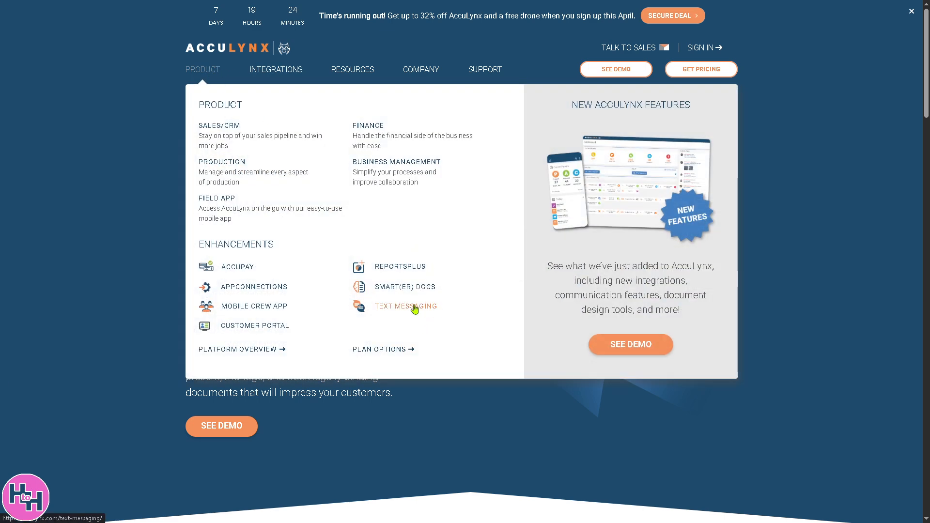
Open the 'Integrated text messaging for roofing contractors' page from the Product menu's Enhancements
left_click(405, 307)
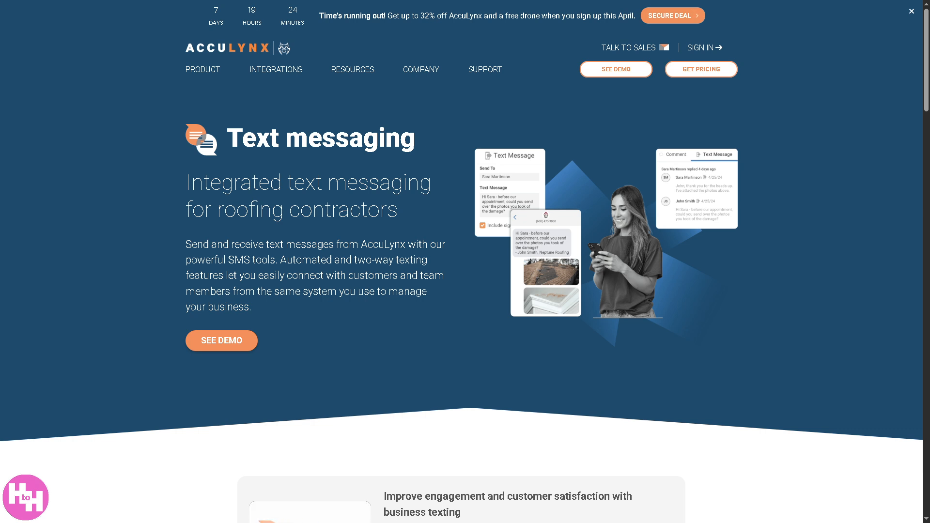
Open the Integrations page of roofing industry partner apps, then bring up the Resources menu
left_click(275, 70)
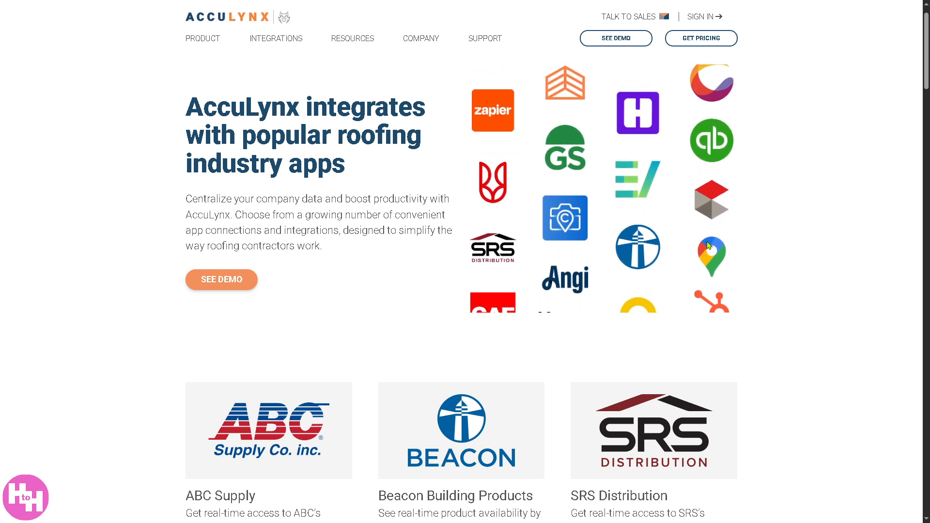
left_click(352, 38)
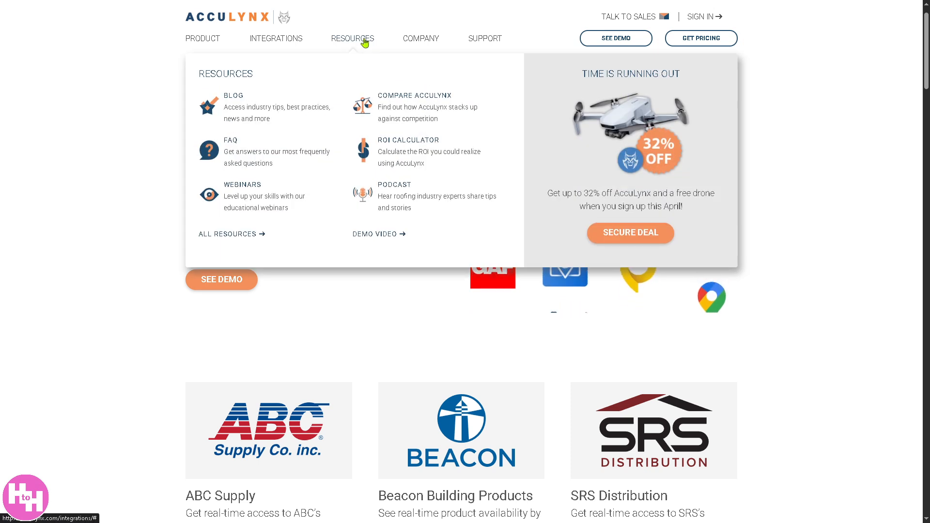
Open the AccuLynx blog and scroll through its featured posts
left_click(233, 95)
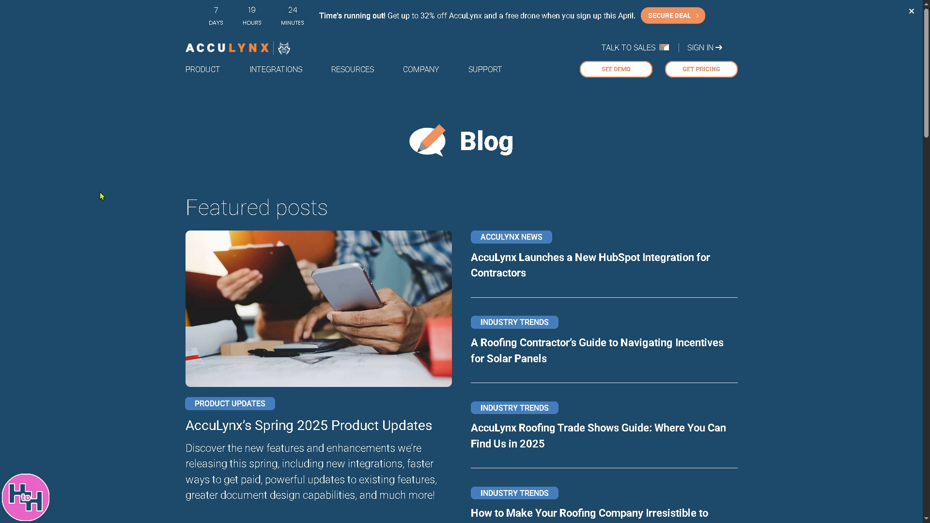
scroll("down", 3)
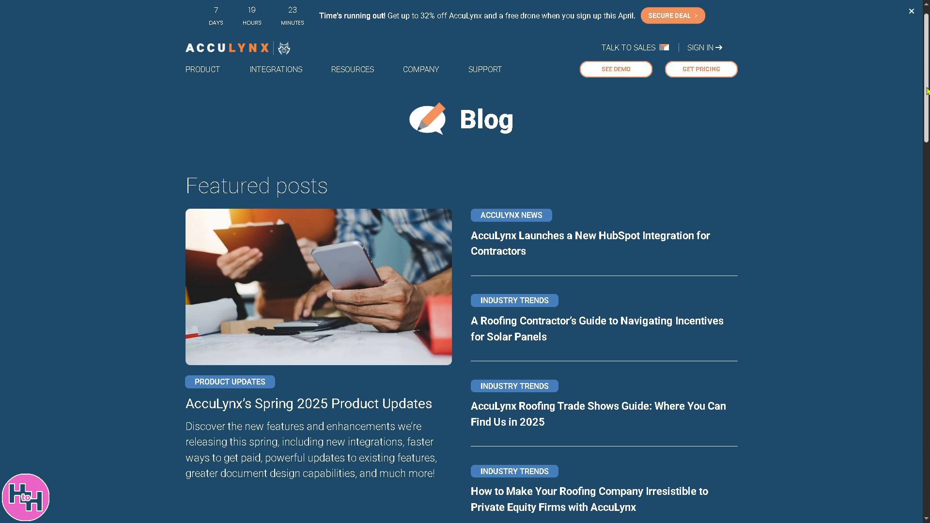
scroll("down", 3)
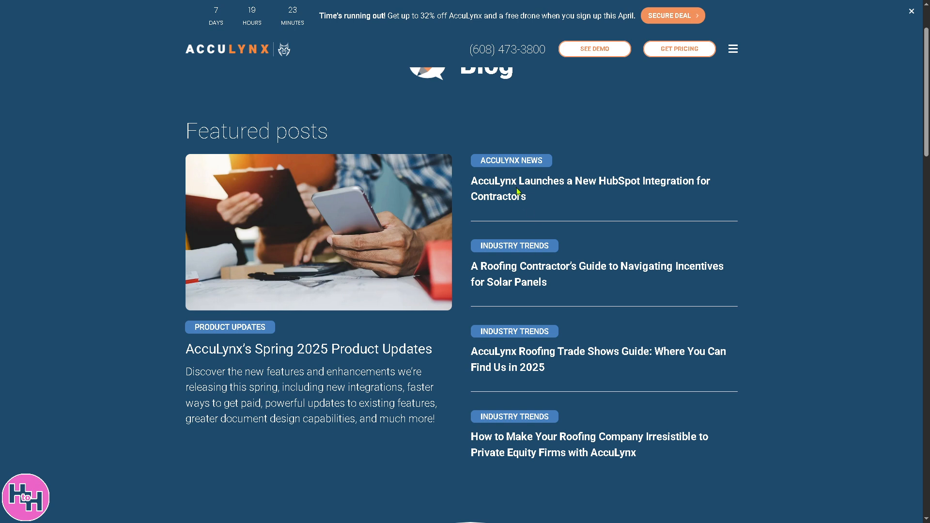
mouse_move(548, 272)
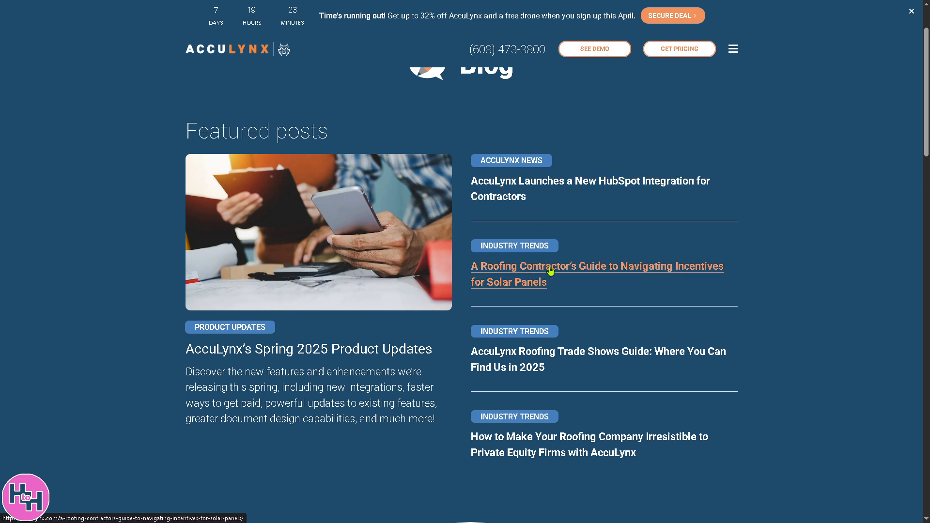
Open and read the solar panel incentives guide for roofing contractors
left_click(597, 267)
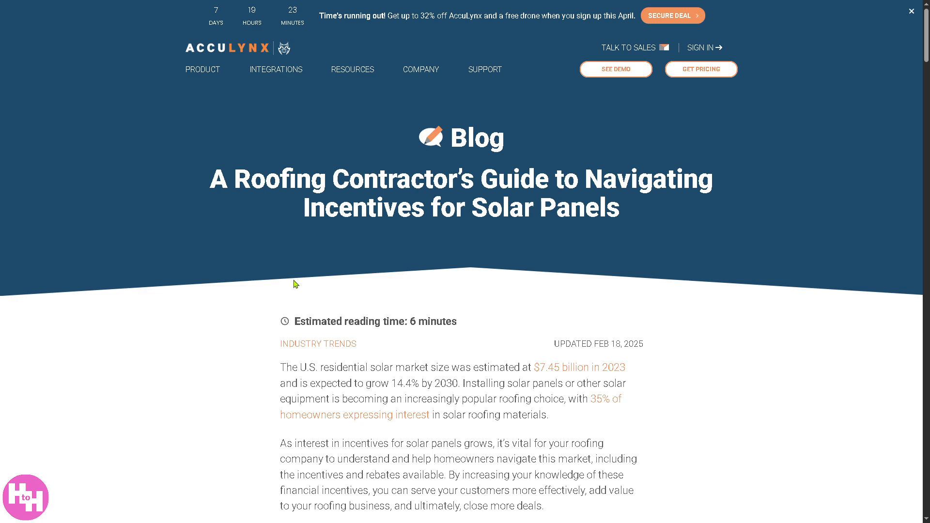
scroll("down", 3)
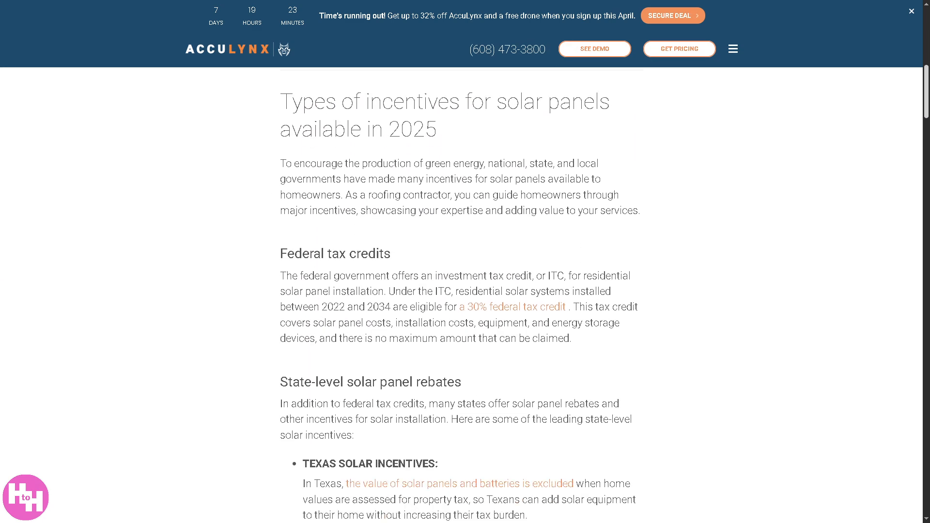
scroll("down", 3)
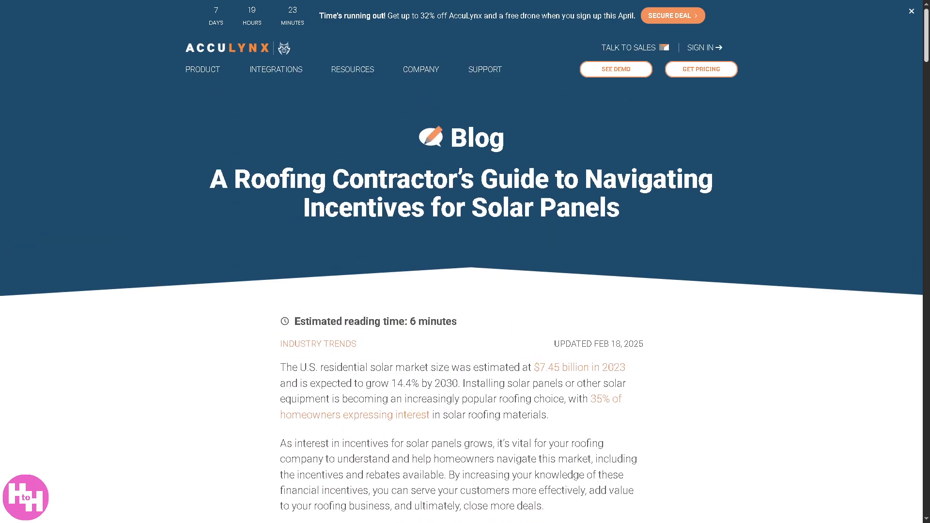
mouse_move(352, 69)
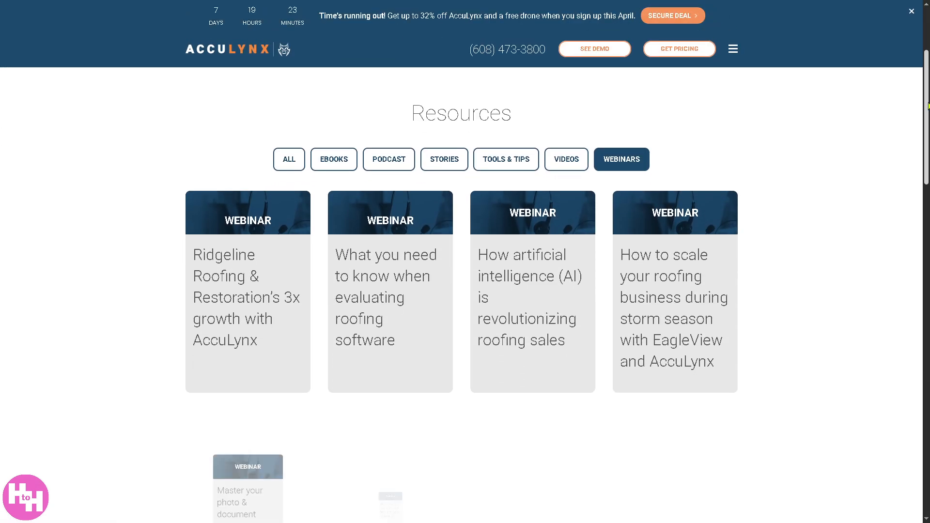
Switch the resources library from webinars to podcasts, then open the 'Get AccuLynx Pricing' page
scroll("down", 3)
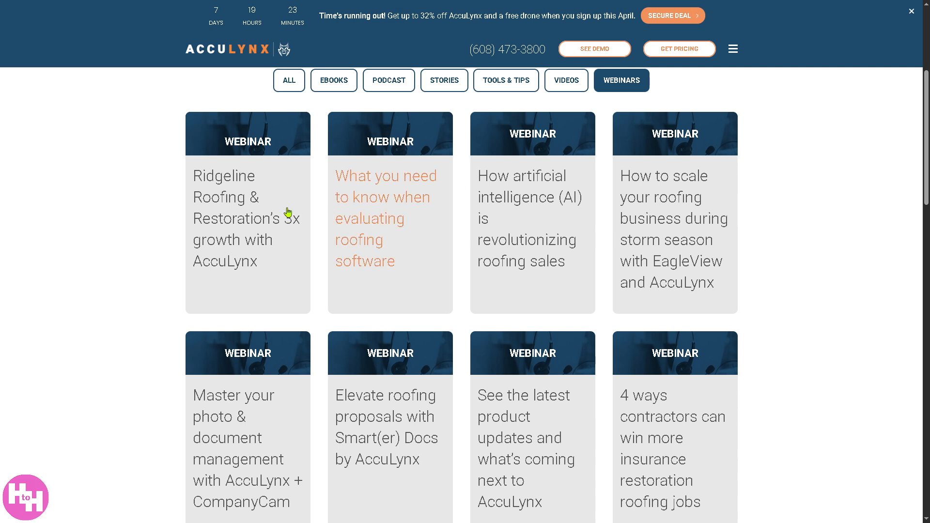
mouse_move(234, 203)
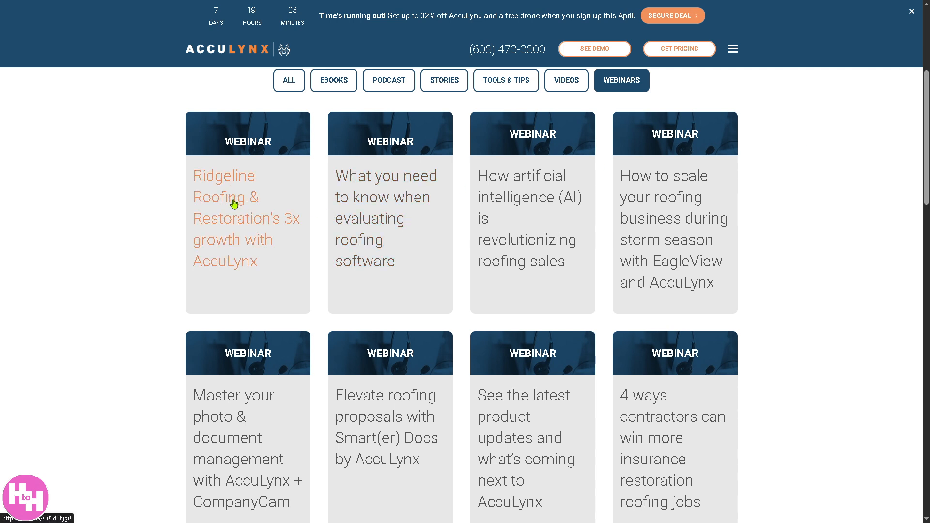
mouse_move(359, 214)
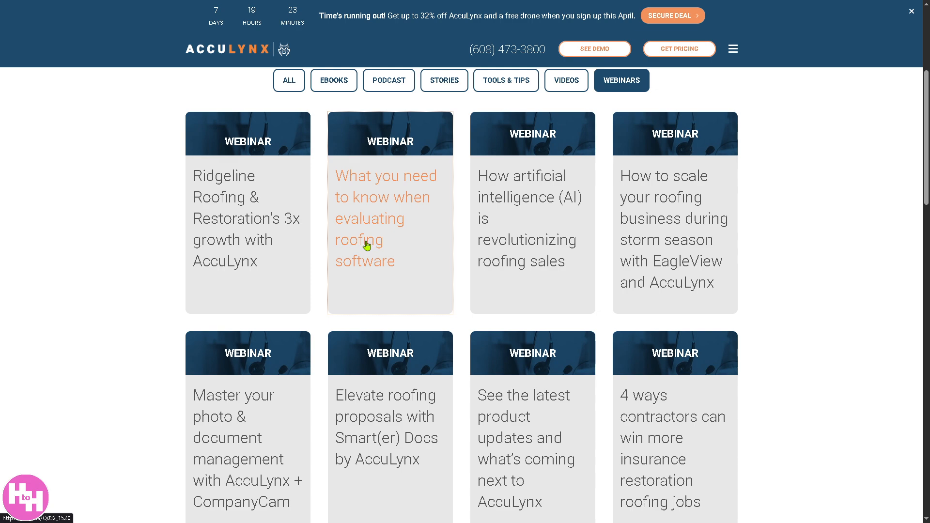
scroll("down", 3)
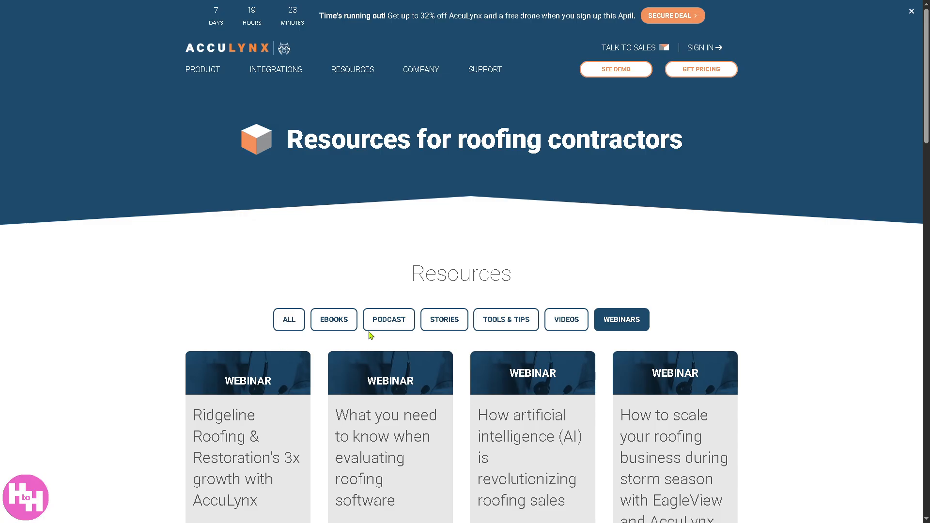
left_click(334, 319)
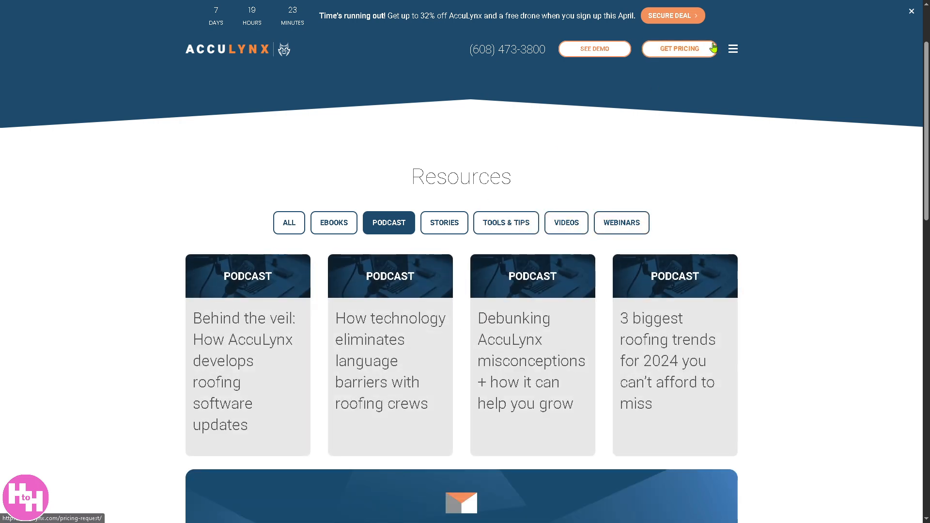
left_click(678, 48)
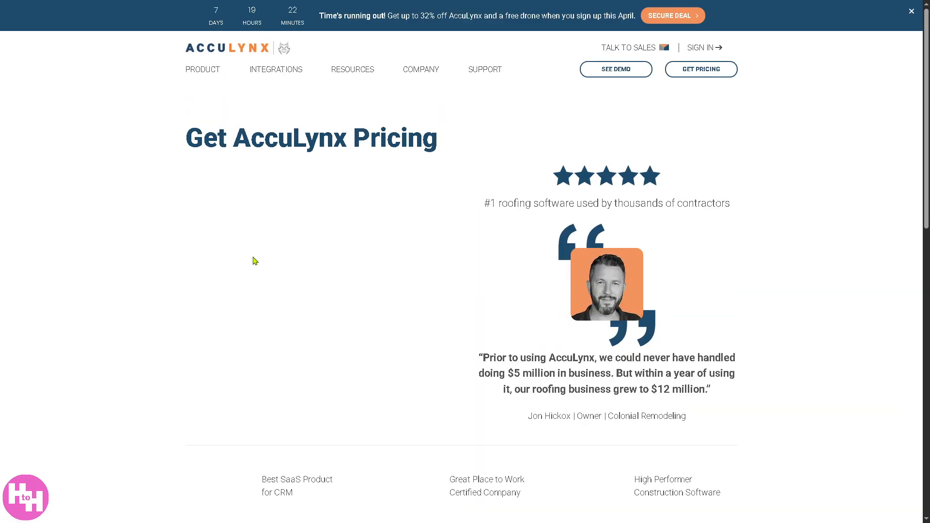